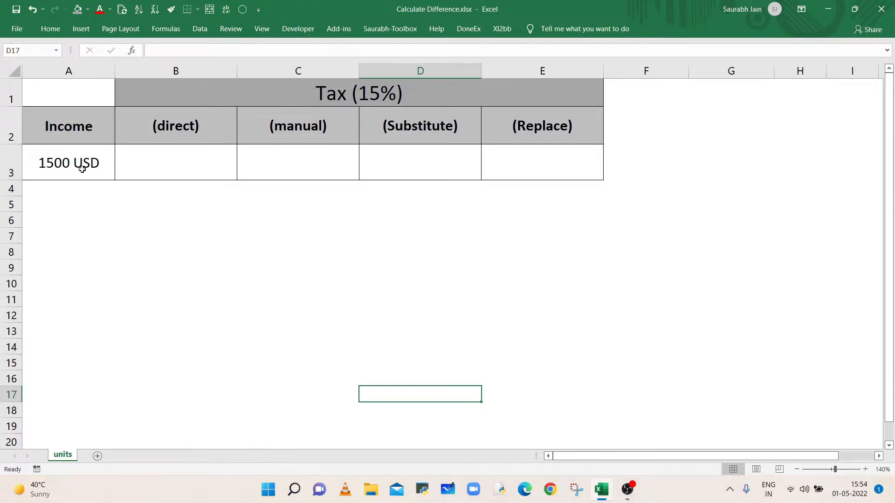
- Enter =A3*0.15 in direct tax cell B3, referencing the '1500 USD' income text
left_click(68, 162)
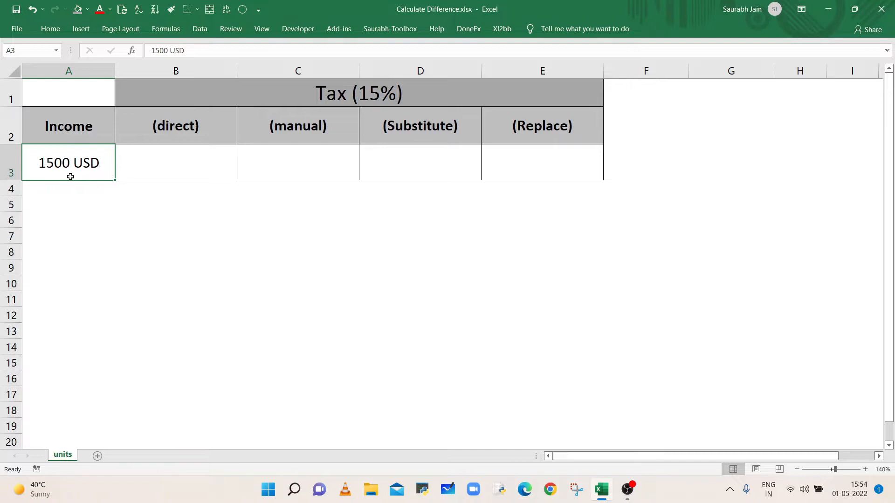
mouse_move(182, 132)
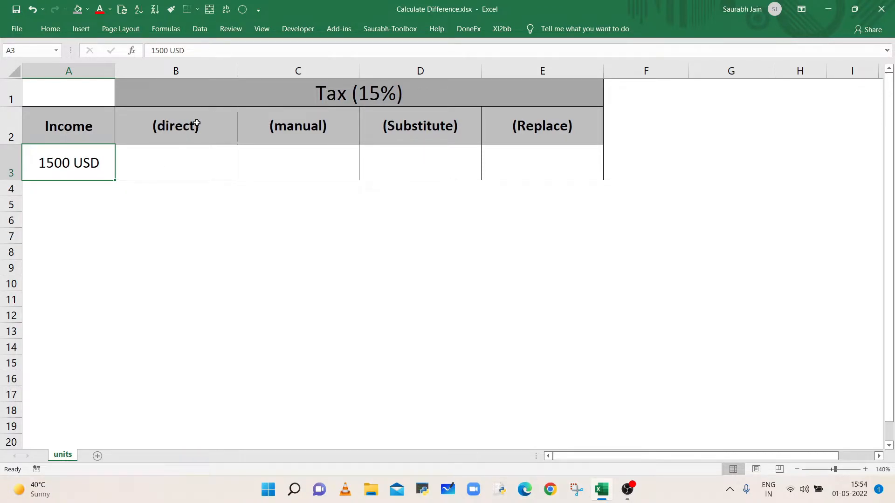
mouse_move(151, 137)
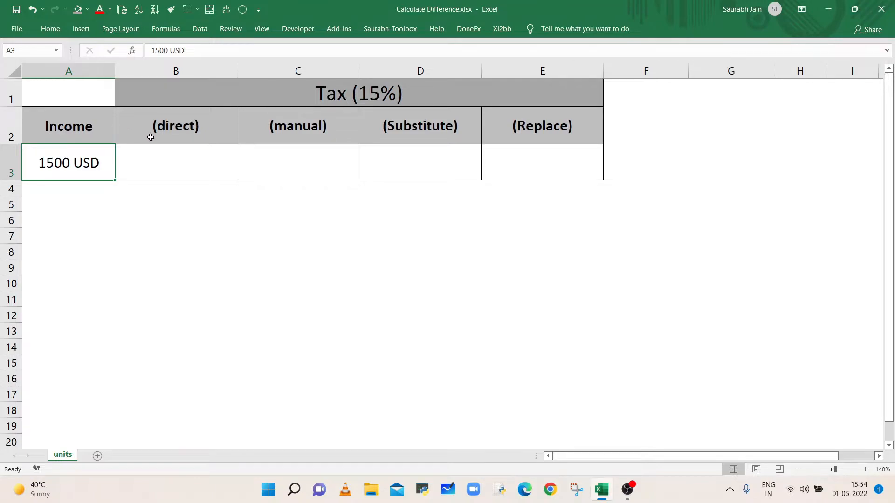
type("=")
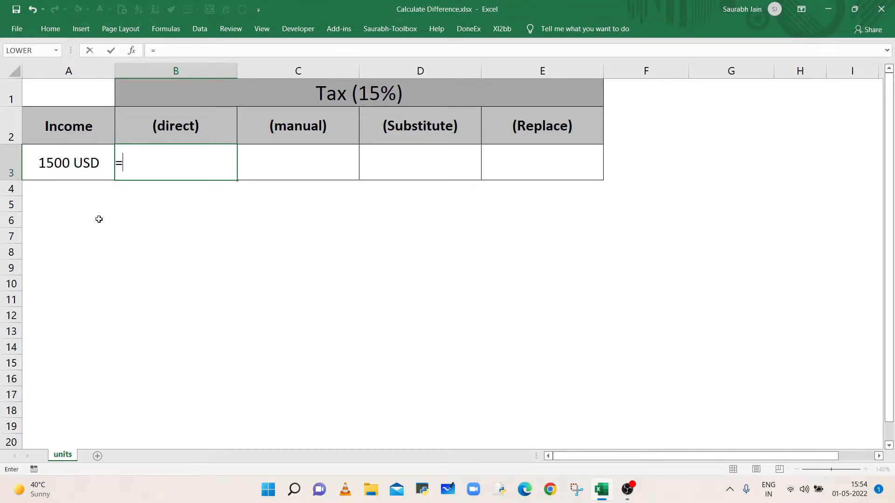
left_click(68, 162)
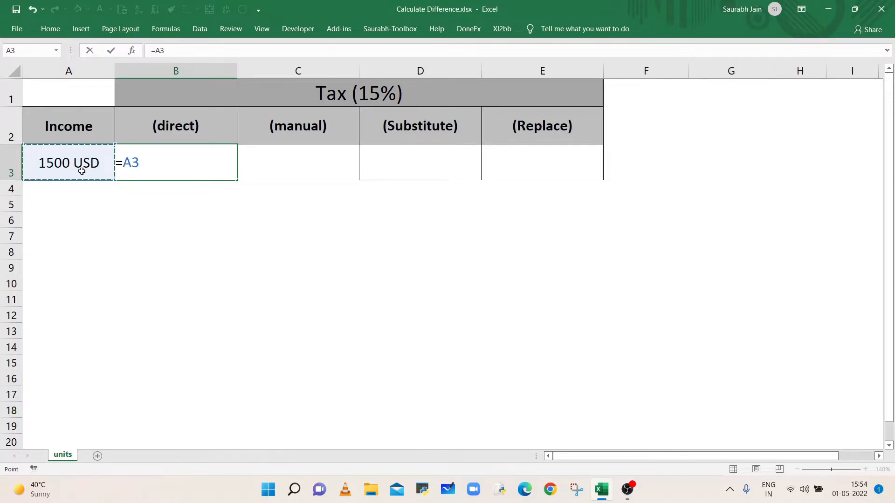
type("*0")
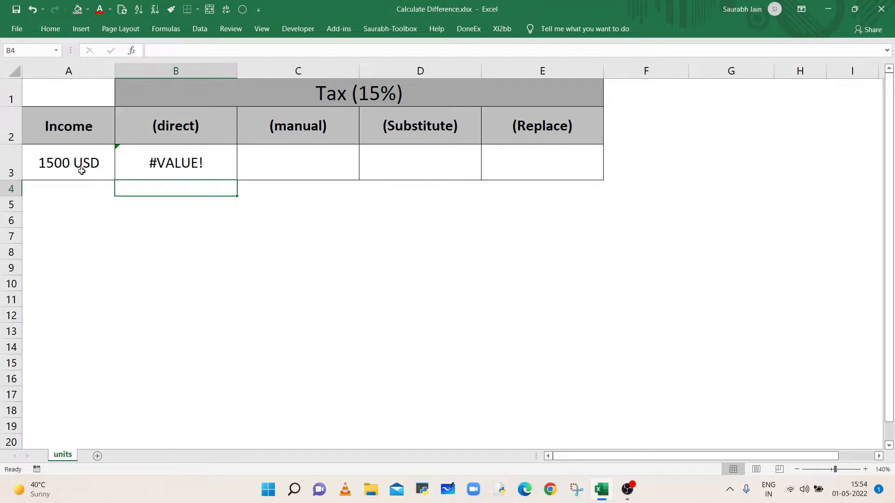
- Enter =1500 * 0.15 in manual tax cell C3 to get 225
left_click(298, 162)
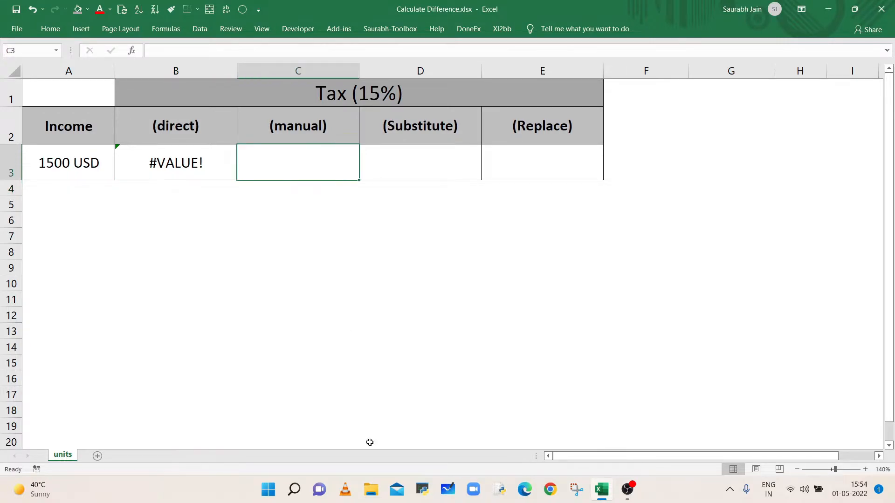
type("=")
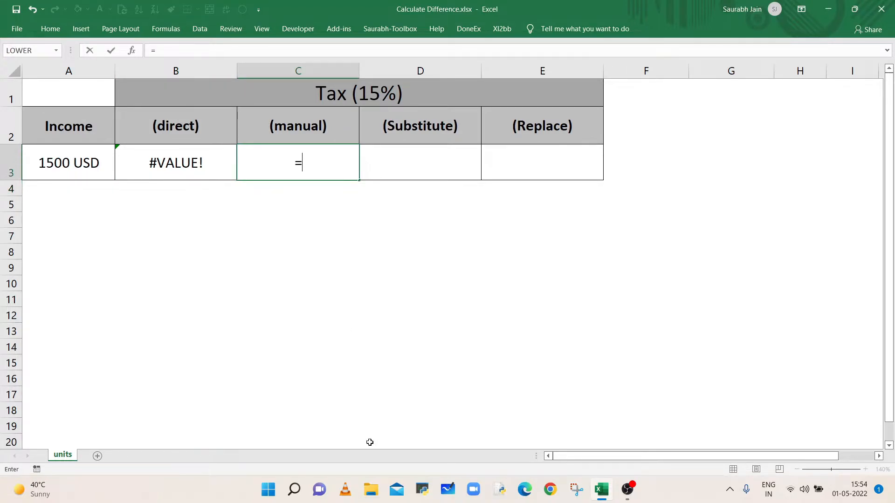
type("15")
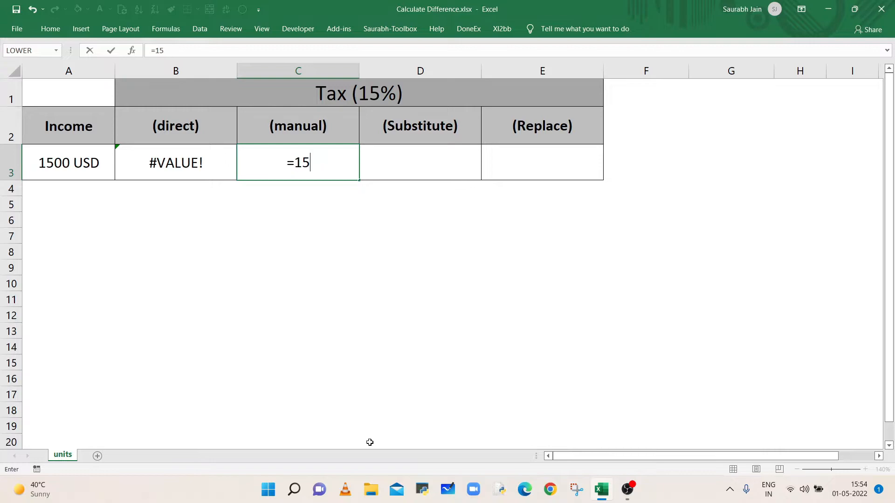
type("00")
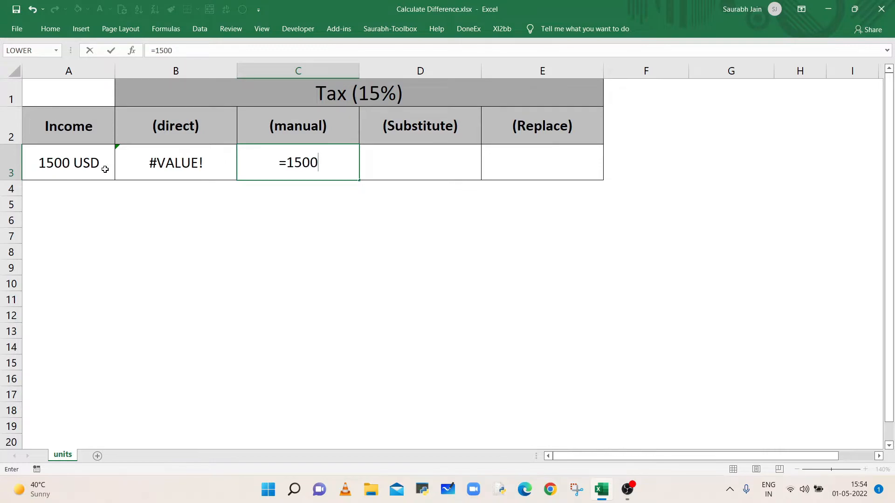
type("* 0")
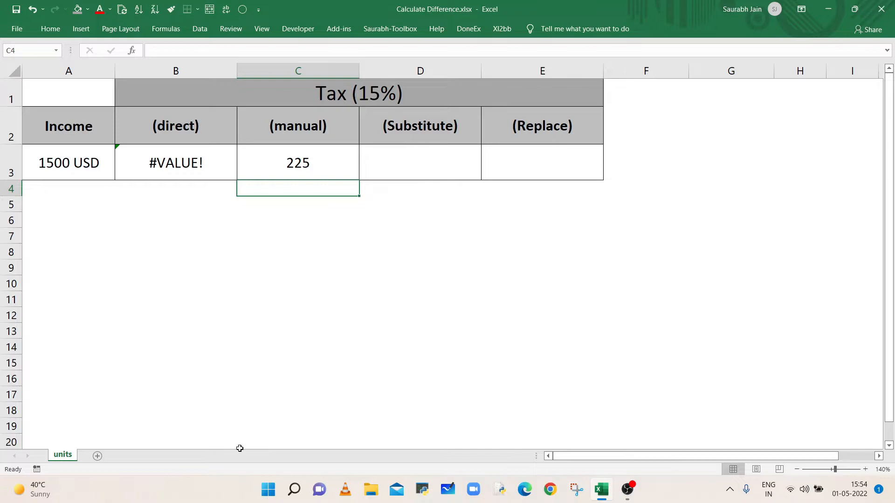
- Change income A3 to 20000 USD and edit C3 to =20000 * 0.15, giving 3000
double_click(68, 162)
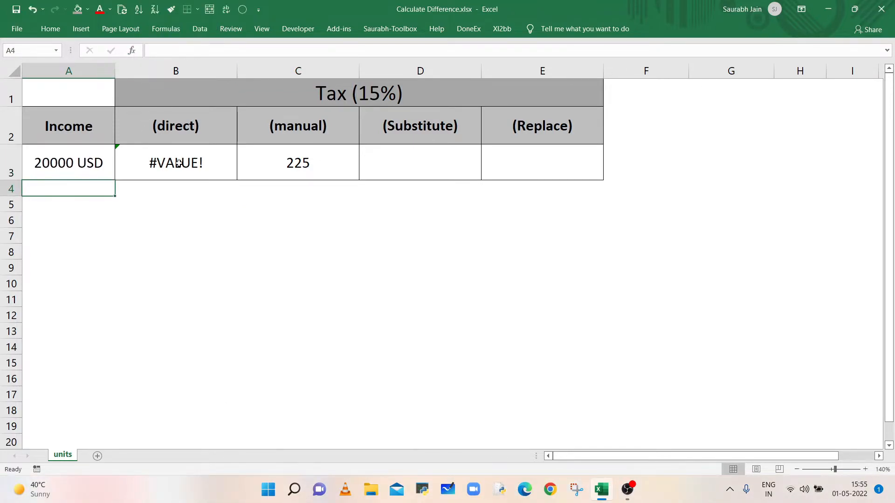
left_click(294, 162)
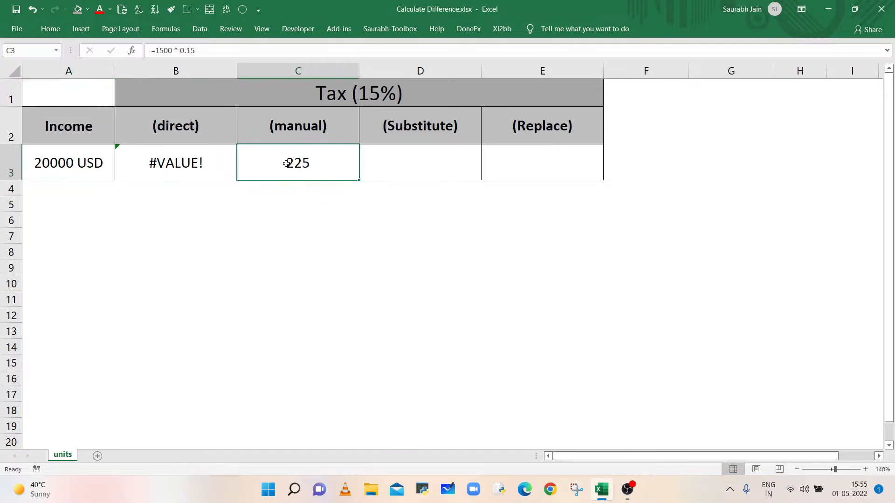
double_click(298, 162)
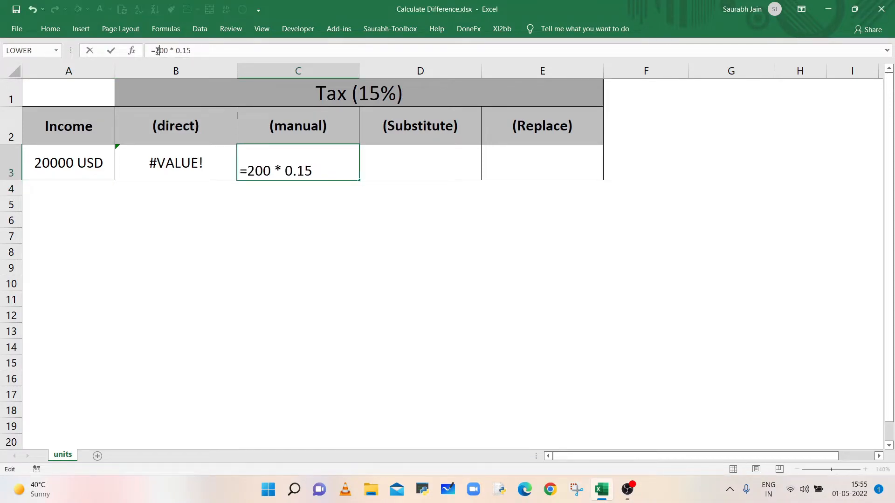
key("Enter")
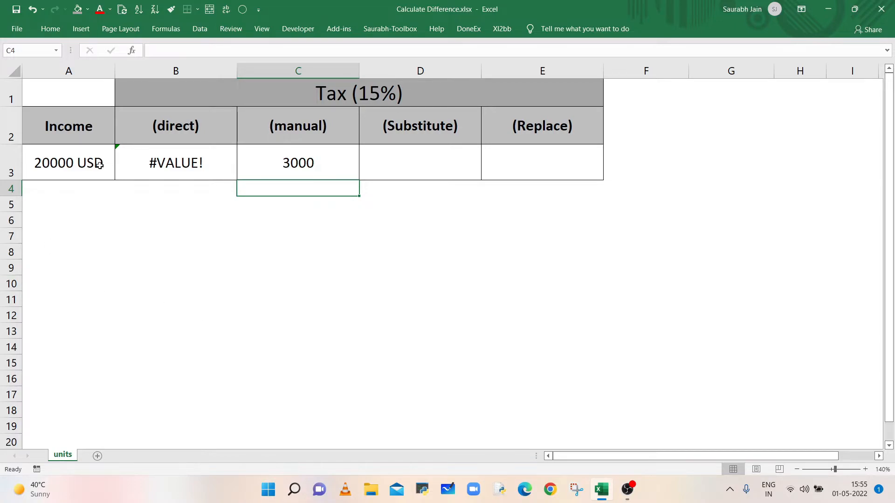
mouse_move(95, 168)
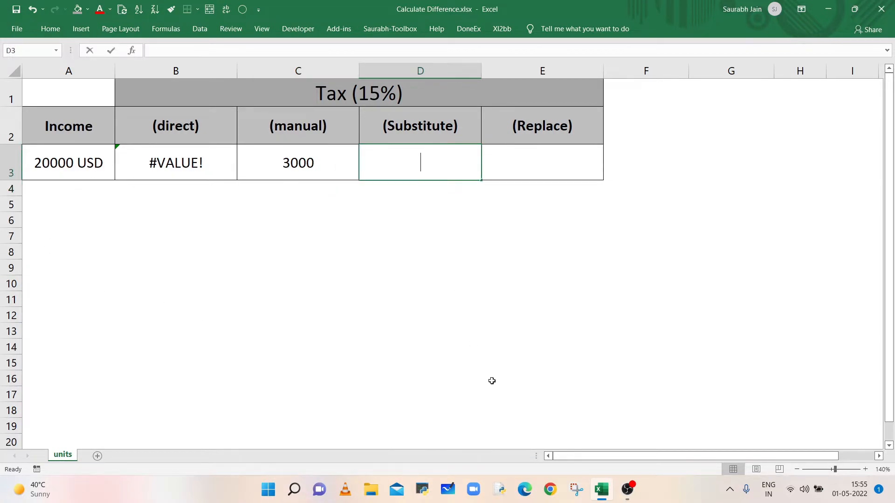
- Enter =SUBSTITUTE(A3,"USD","")*0.15 in D3, yielding 3000
type("=SUBSTI")
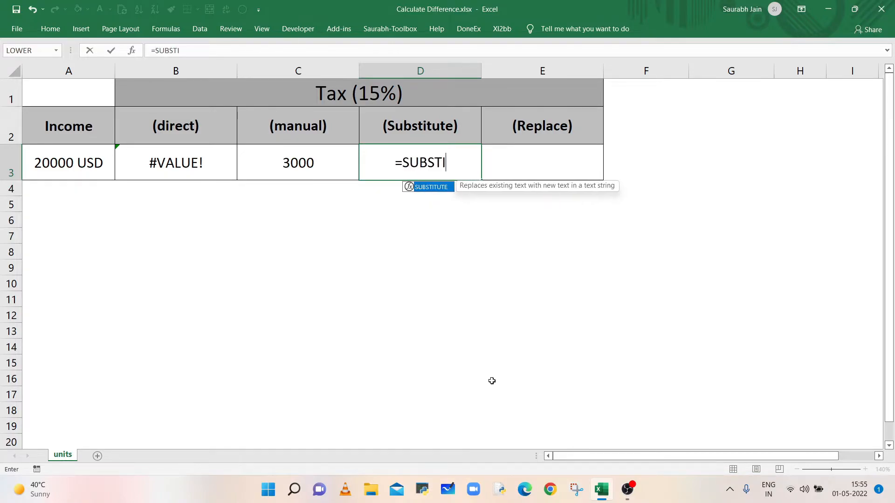
type("TUTE(")
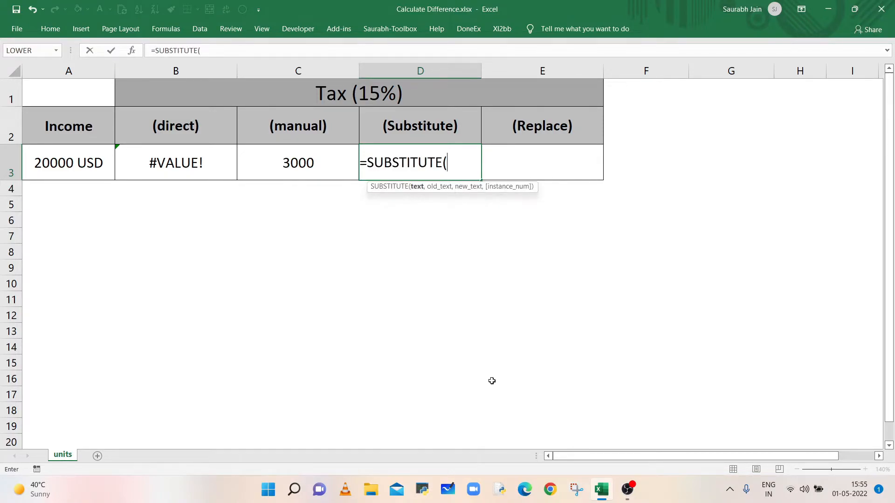
mouse_move(90, 165)
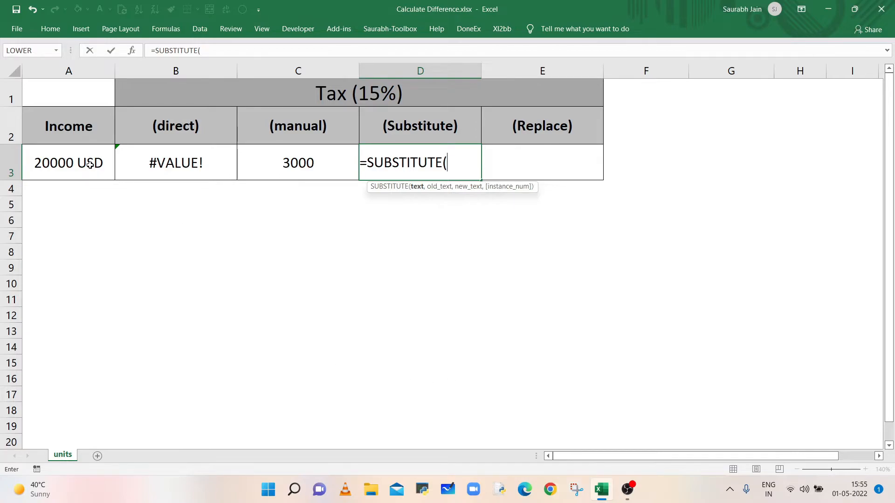
left_click(68, 162)
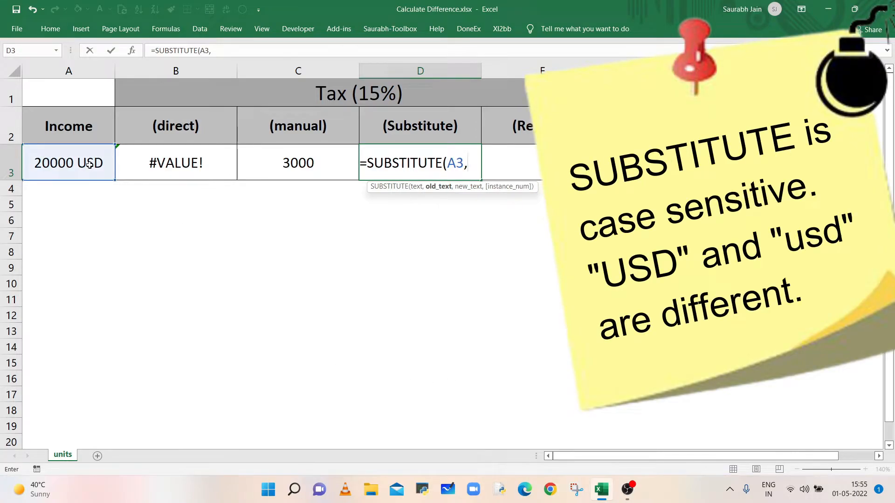
type("\"USD")
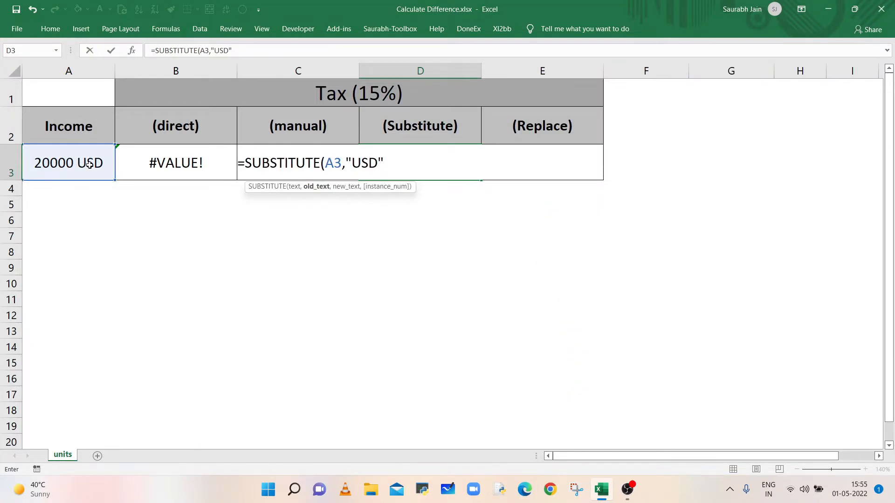
type(",")
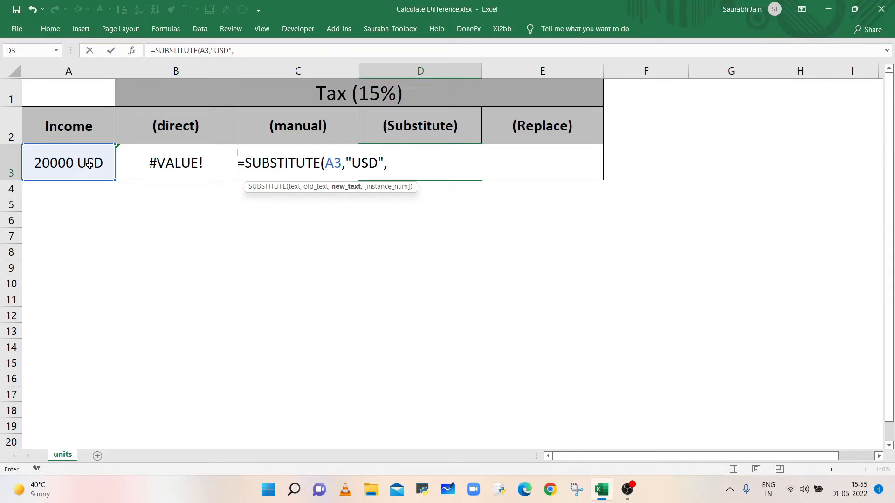
type("\"\"")
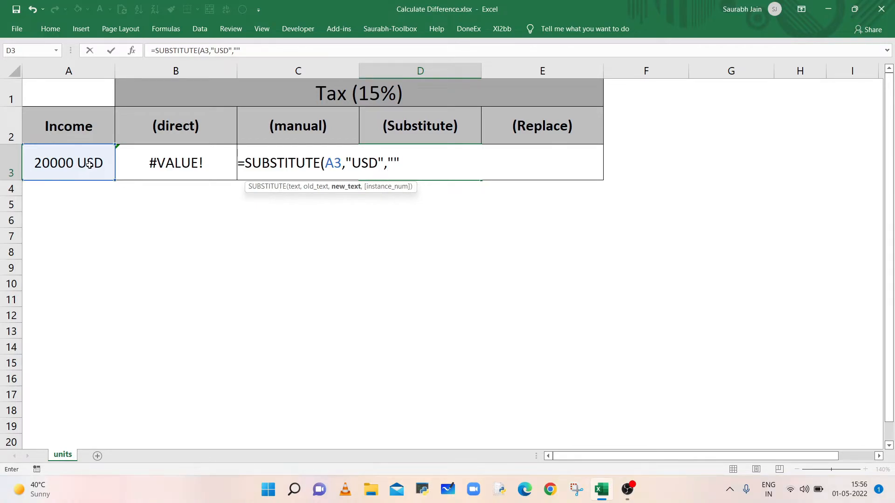
type(")*")
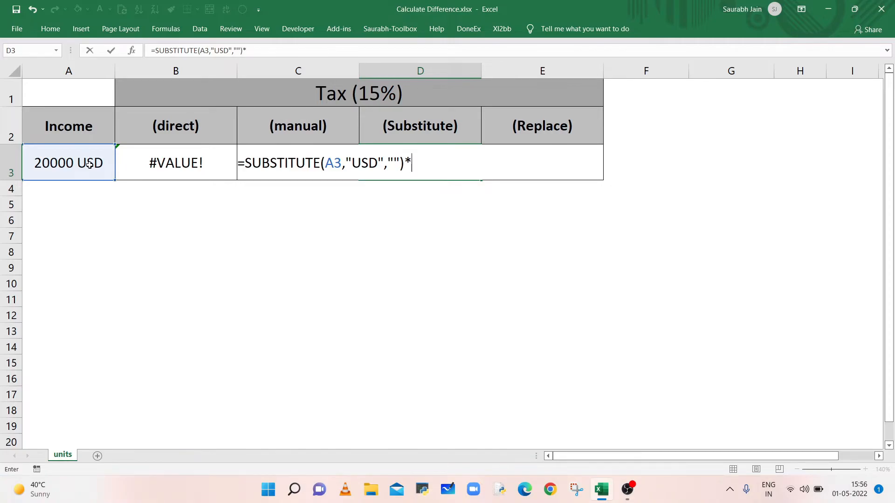
type("0.1")
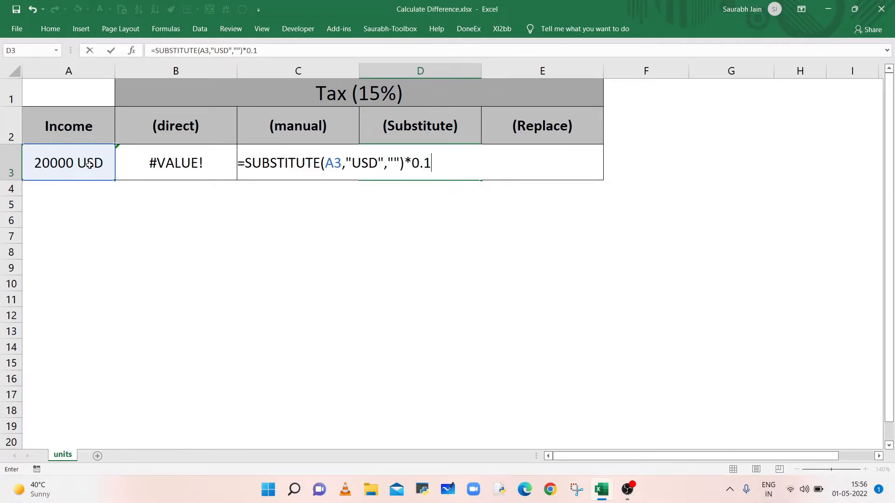
key("Enter")
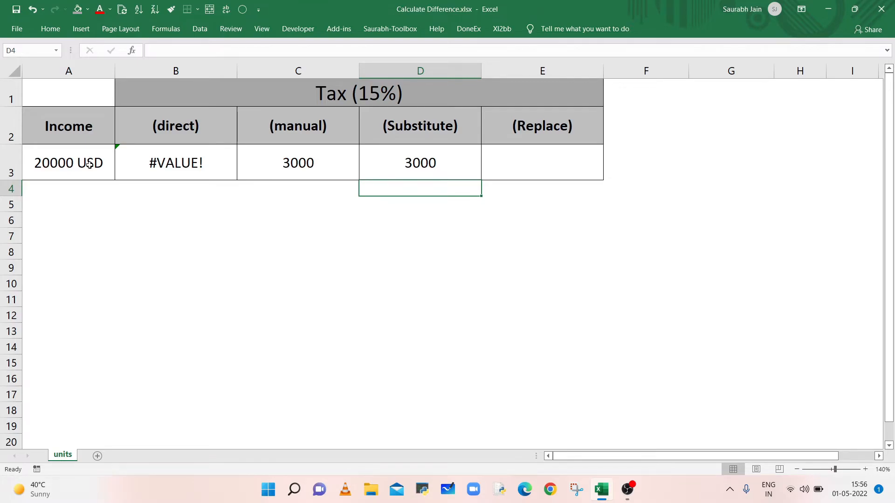
- Change income A3 to 5000 USD (Substitute tax becomes 750), then retype the unit as NZD
double_click(68, 162)
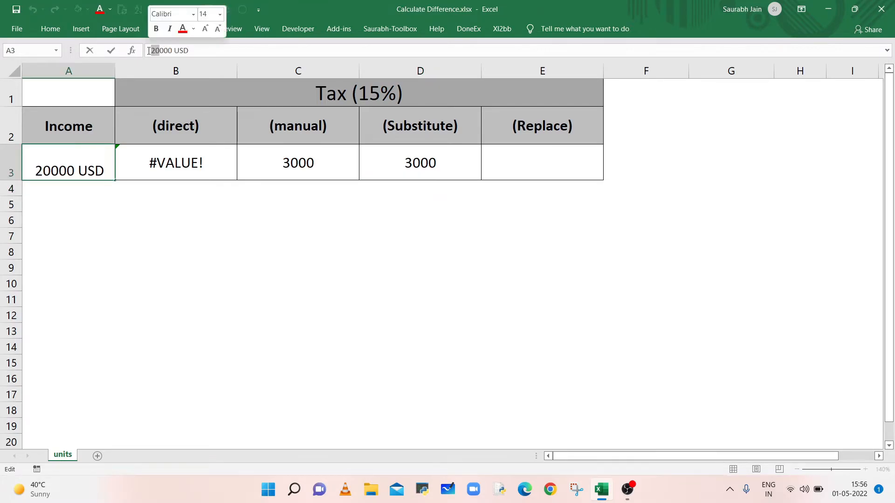
type("5000 USD")
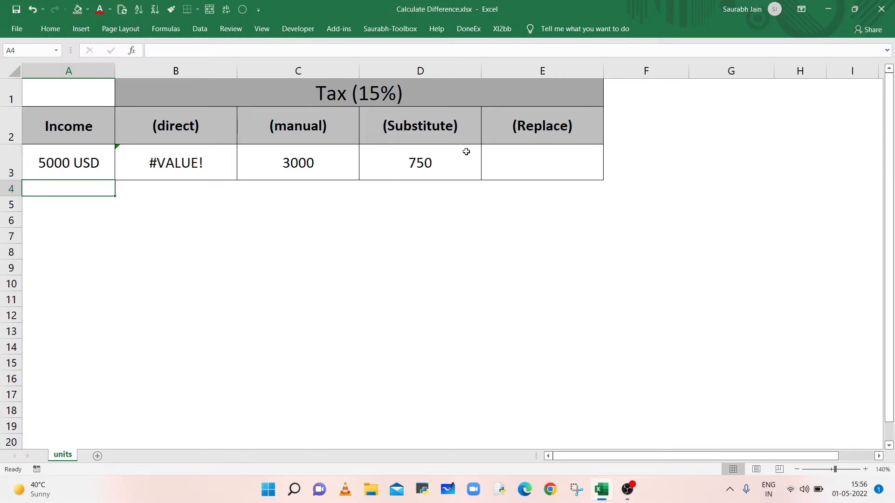
mouse_move(450, 167)
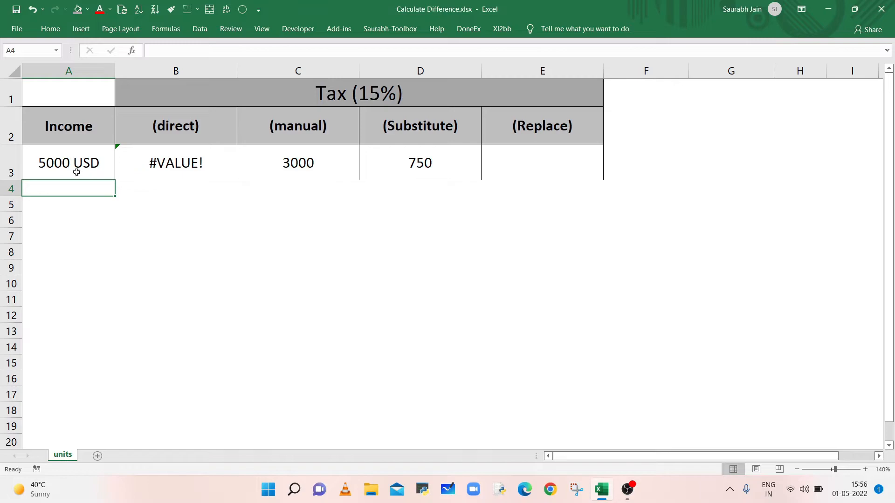
left_click(68, 162)
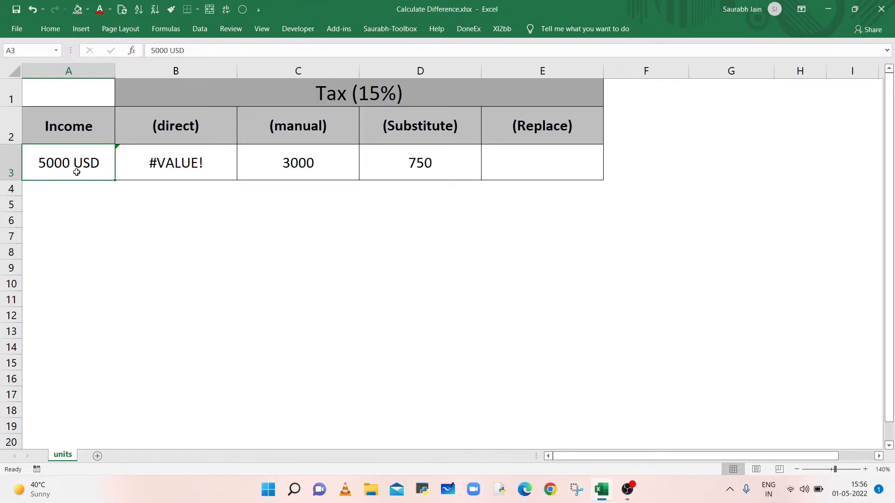
mouse_move(177, 50)
type("N")
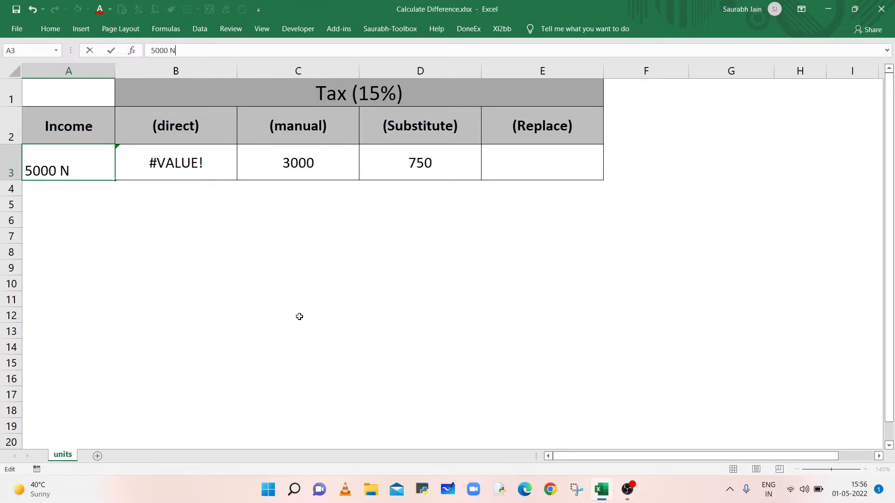
type("ZD")
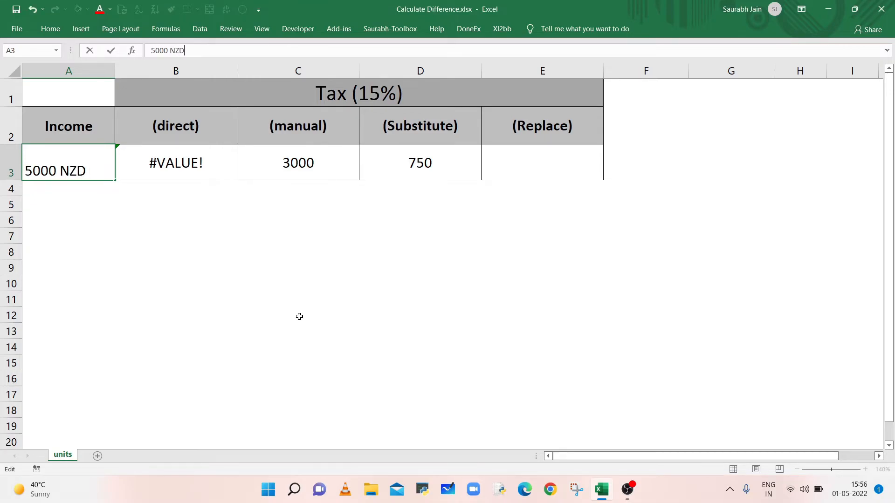
- Commit 5000 NZD in A3, making the Substitute tax D3 show #VALUE!
left_click(415, 163)
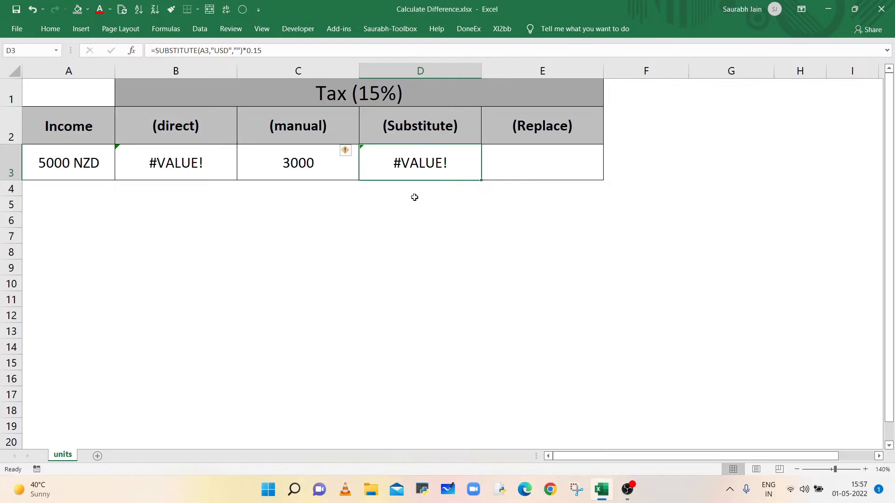
mouse_move(58, 173)
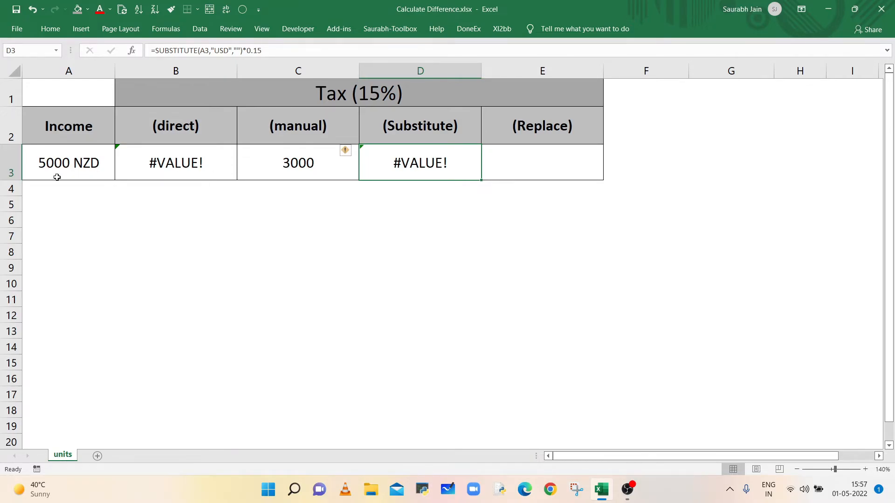
mouse_move(69, 162)
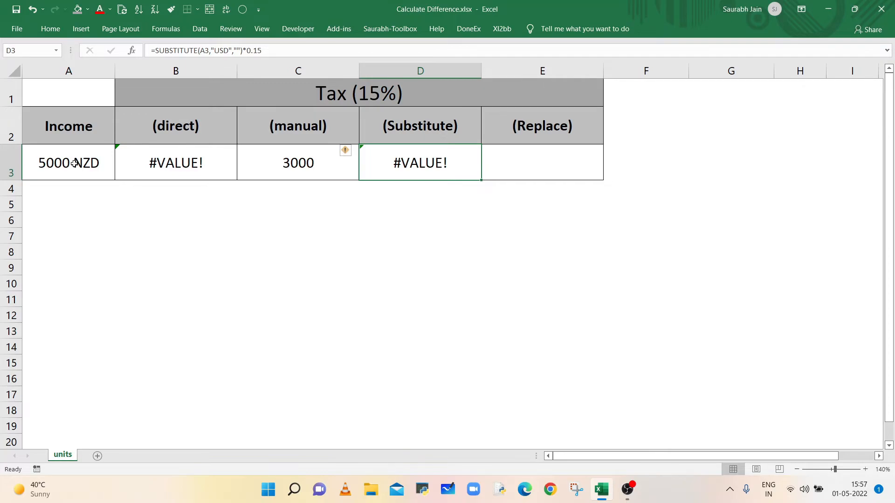
- Start E3 as =REPLACE(A3,FIND(" ",A3 to locate the space in the income text
left_click(541, 162)
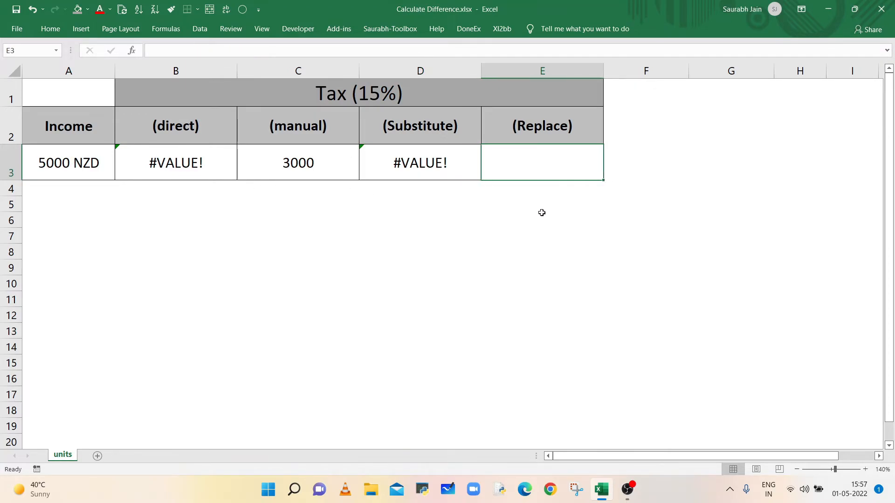
type("=REPLACE(")
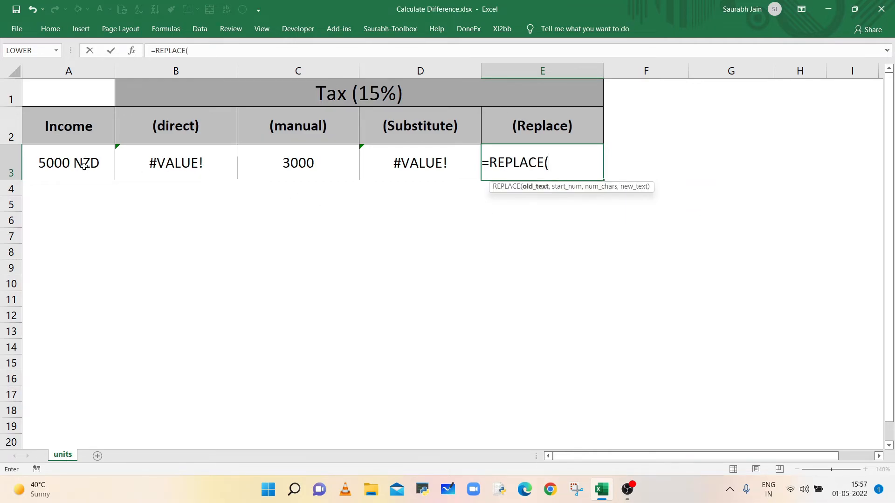
left_click(68, 162)
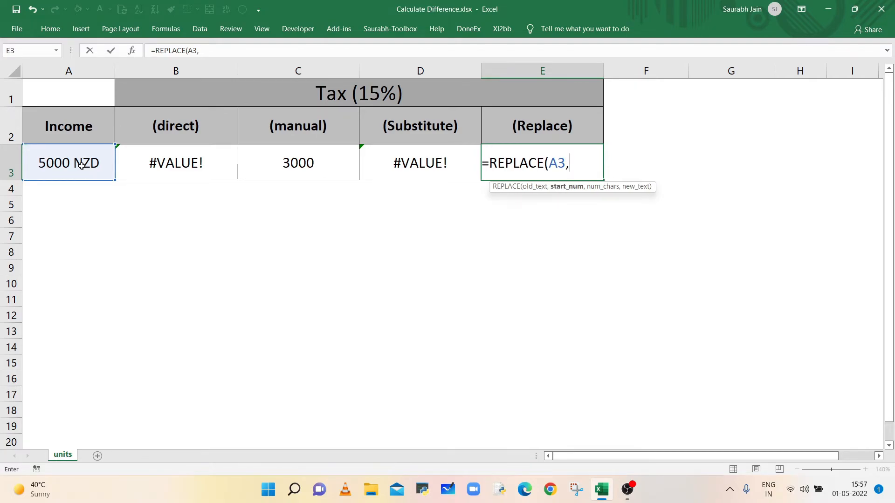
type("FIN")
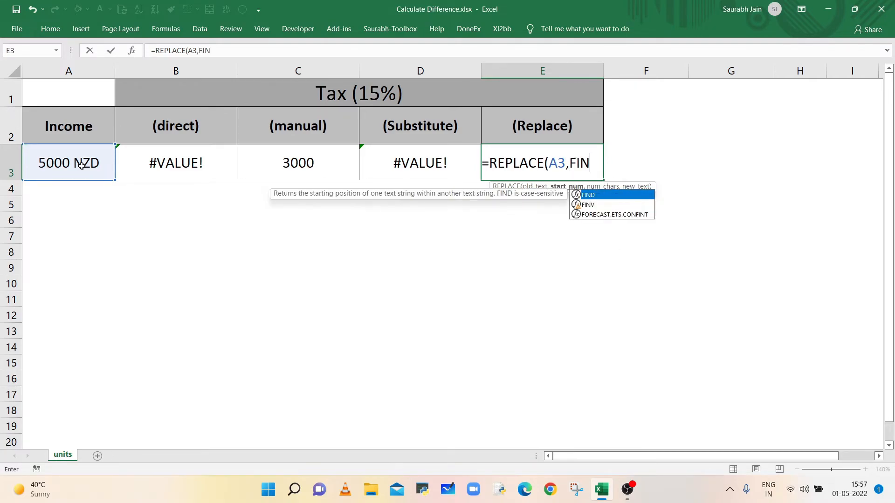
key("Tab")
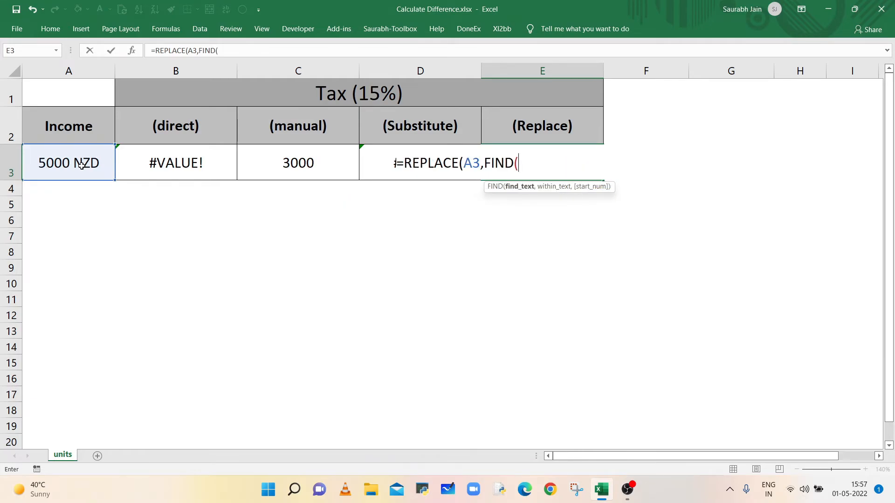
type("\"")
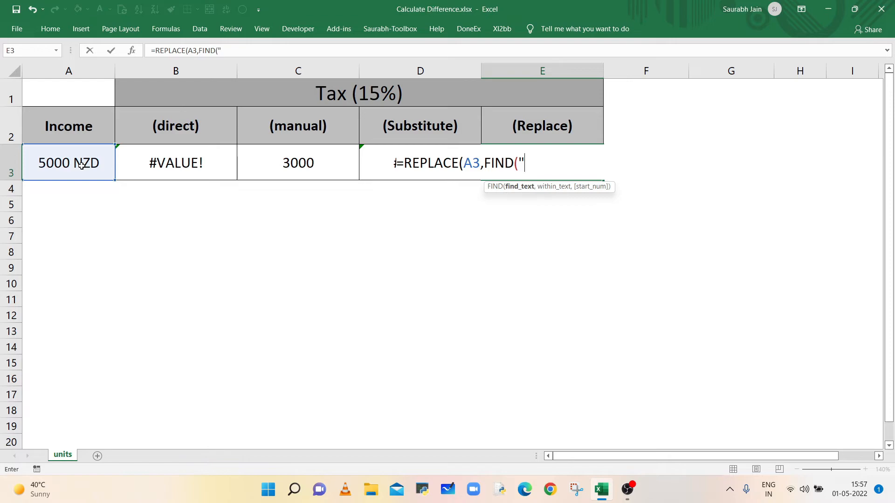
type("\",")
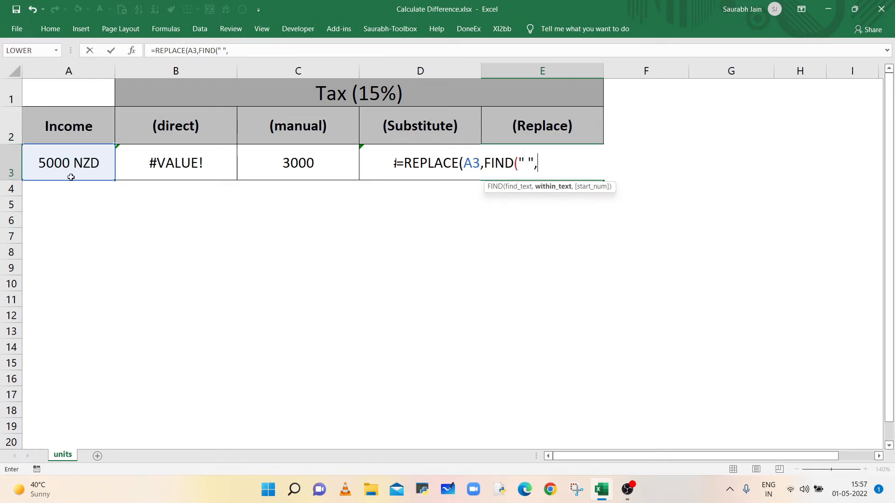
left_click(72, 162)
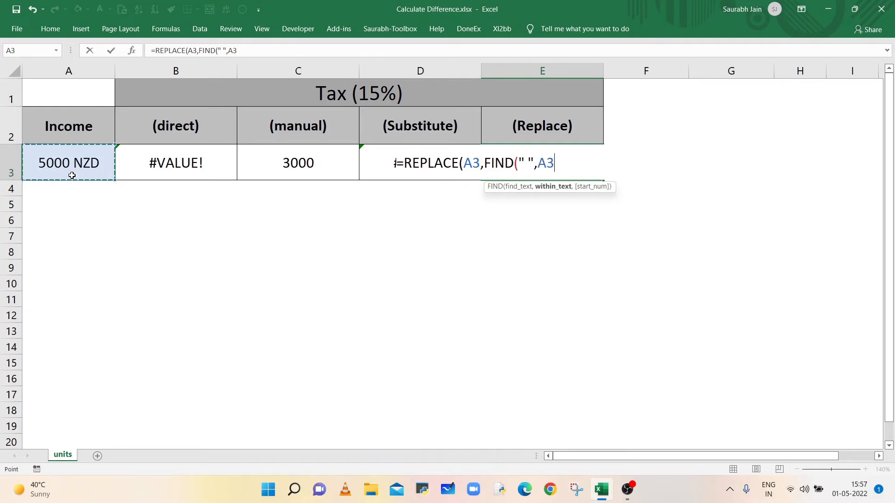
- Complete the formula with ),99,"")*0.15 so everything from the space onward is dropped
type("),")
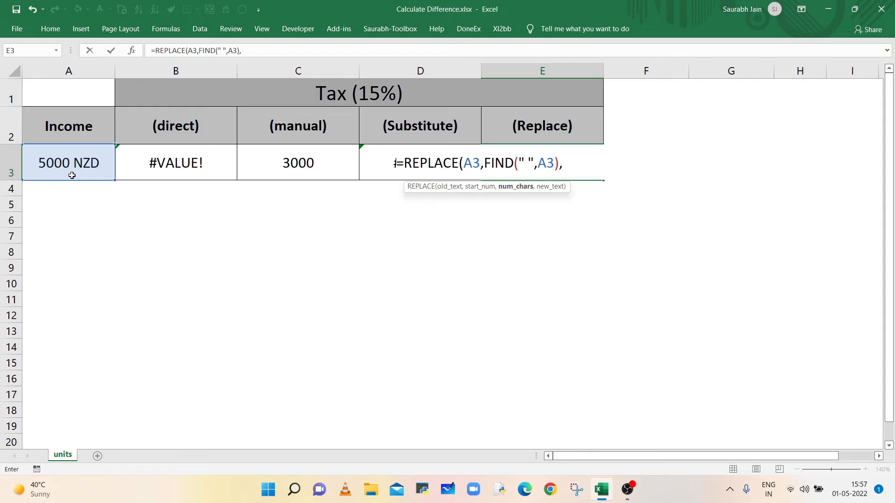
type("9")
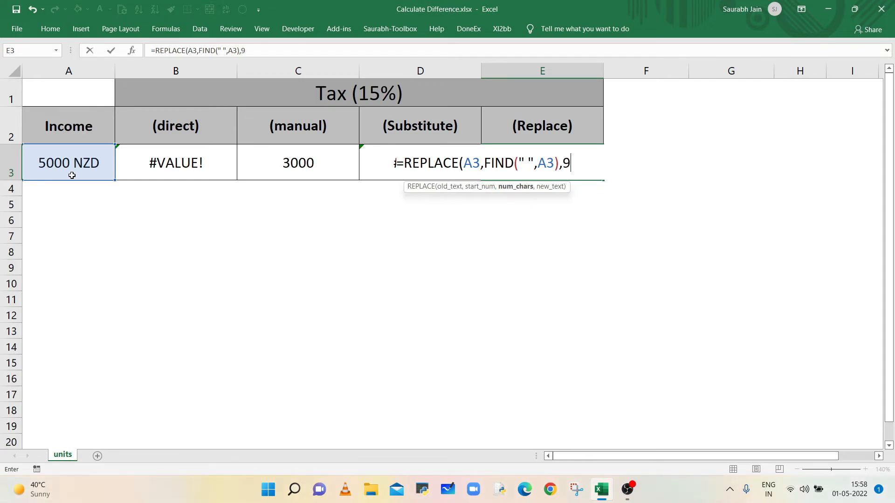
type("9,")
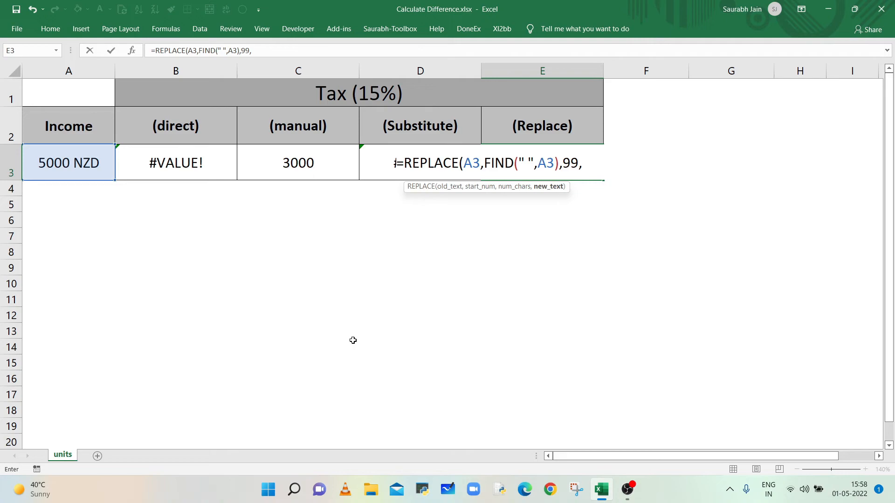
type("\"\"")
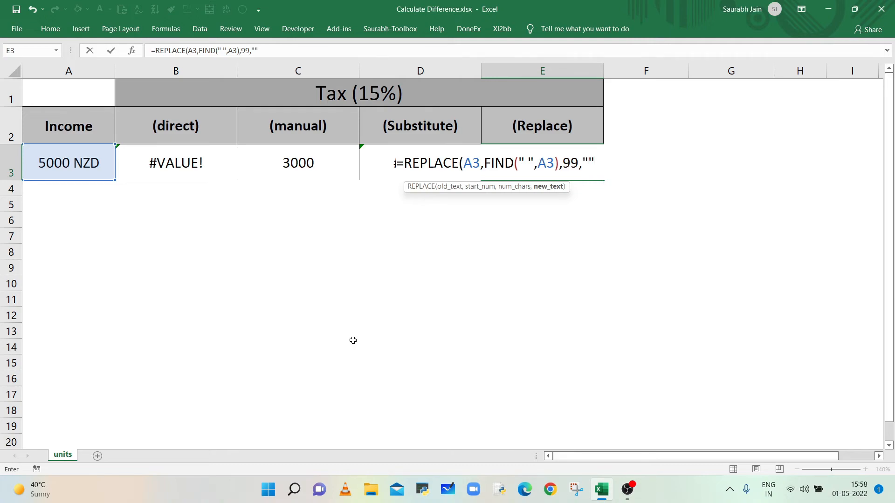
type("*")
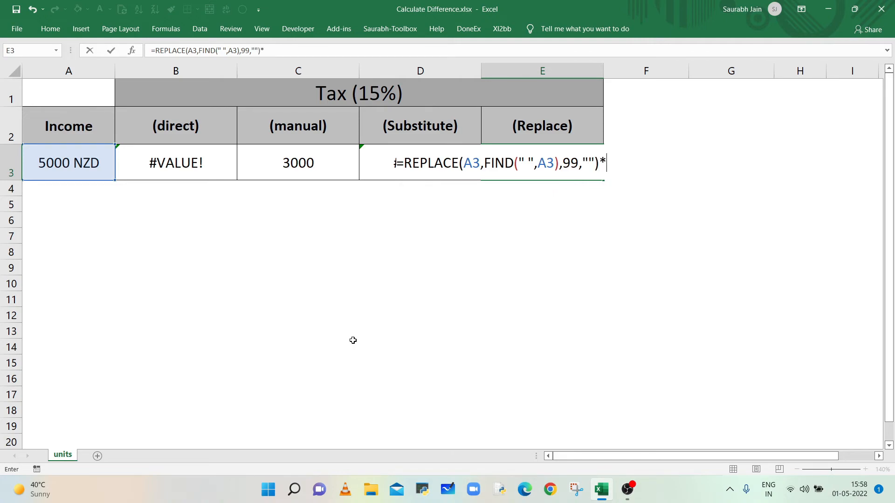
type("0.1")
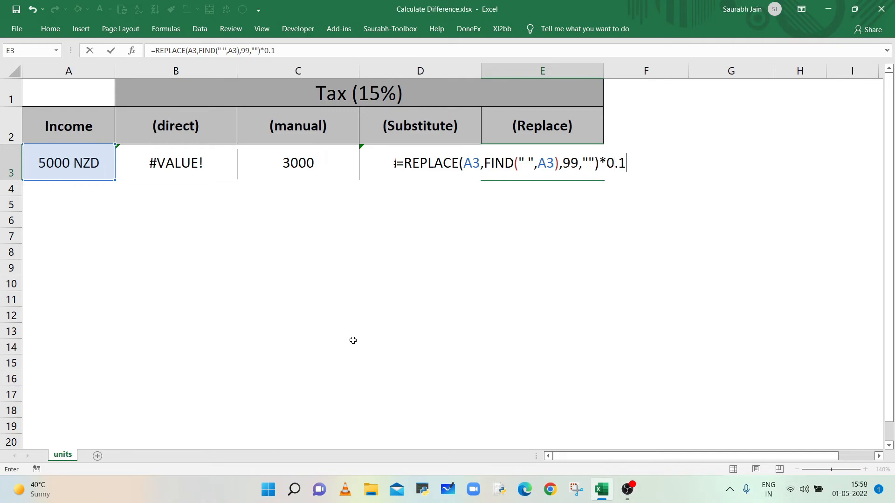